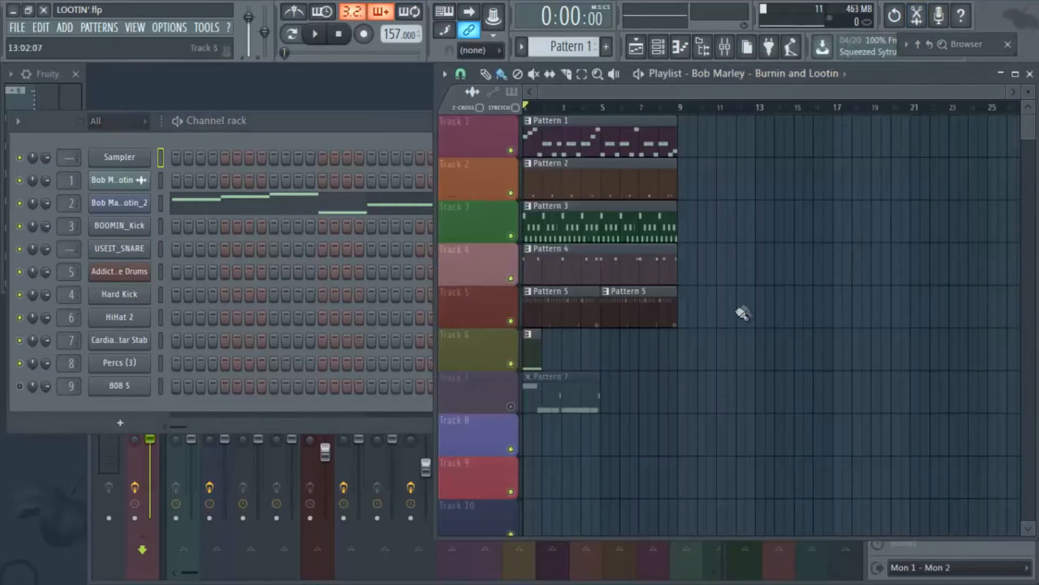
pyautogui.moveTo(721, 335)
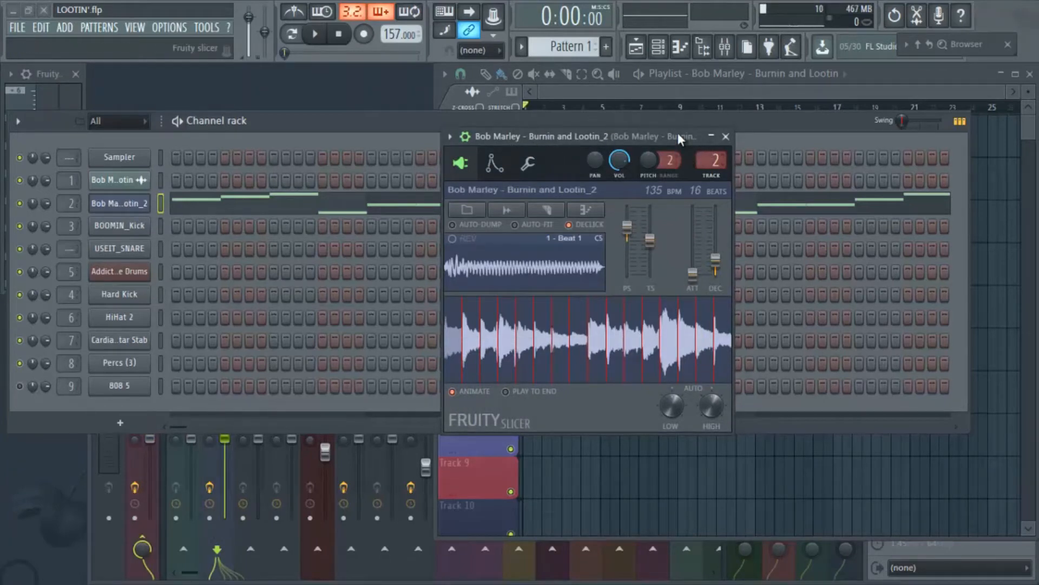
# Move the Fruity Slicer window aside to make room for the chops' piano roll.
pyautogui.moveTo(680, 137); pyautogui.dragTo(654, 139)
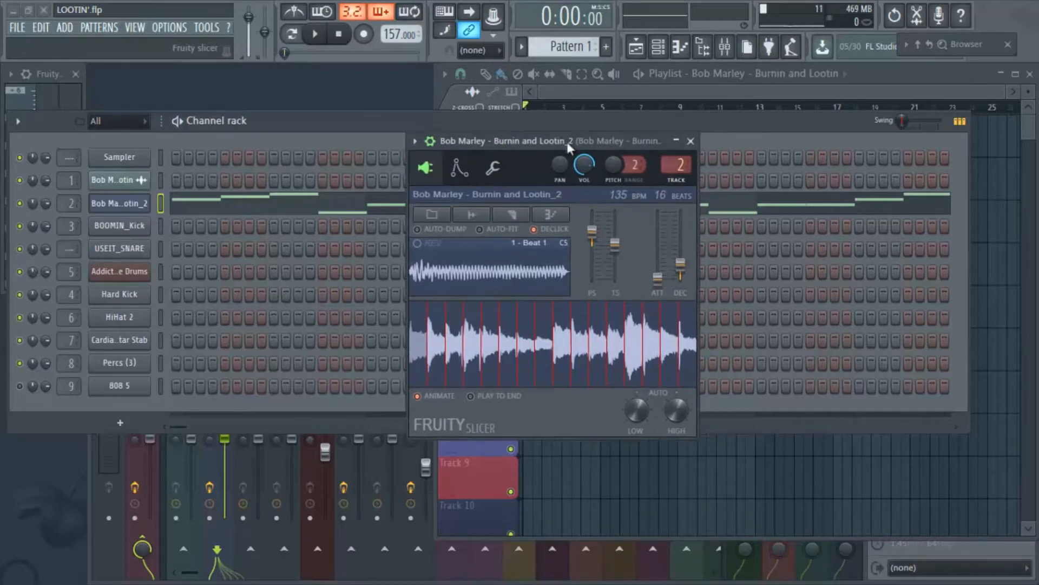
pyautogui.moveTo(543, 139); pyautogui.dragTo(464, 161)
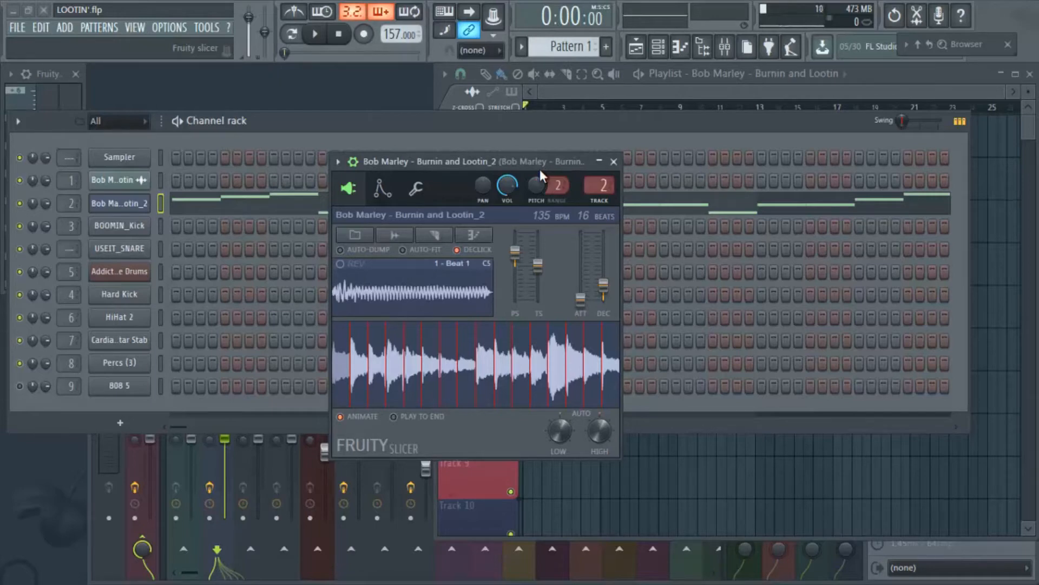
pyautogui.moveTo(537, 175)
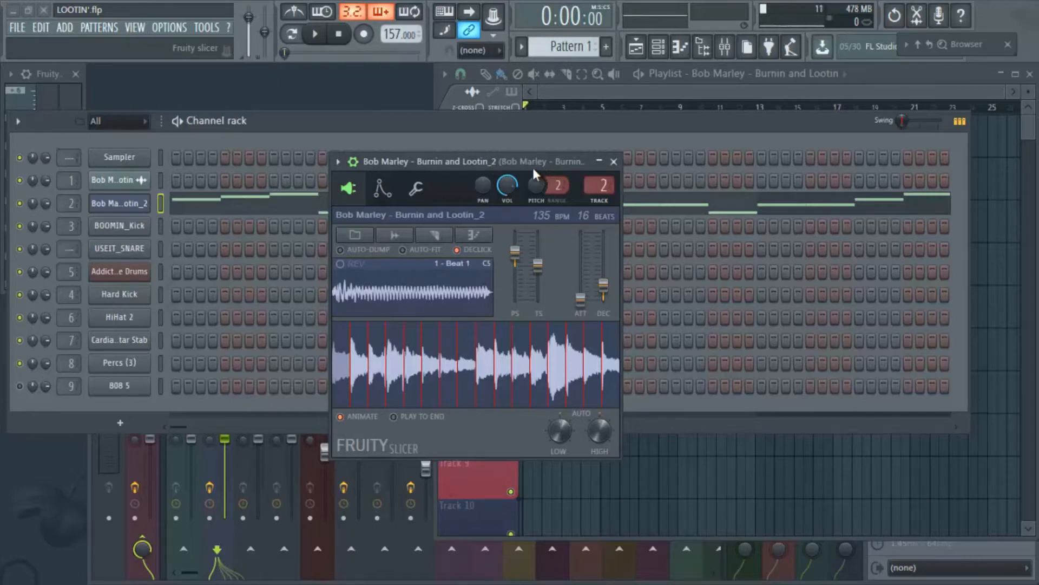
pyautogui.moveTo(443, 161); pyautogui.dragTo(477, 203)
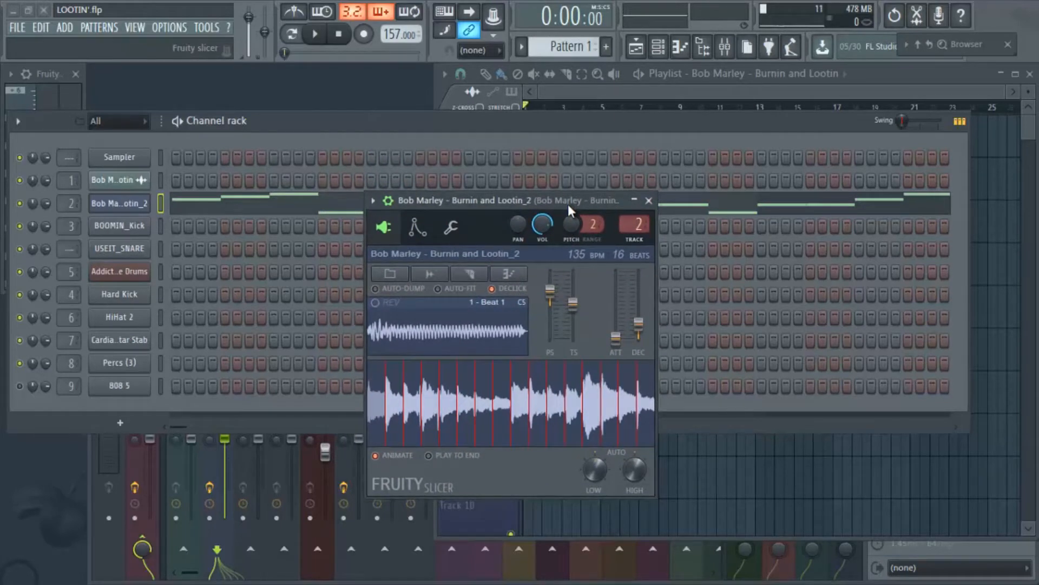
pyautogui.moveTo(584, 208)
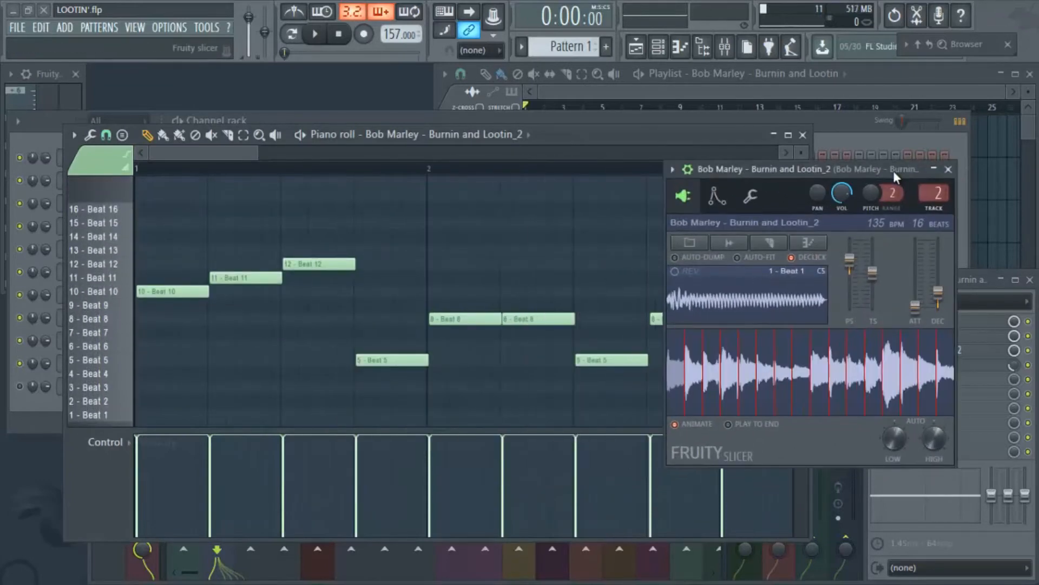
pyautogui.click(93, 291)
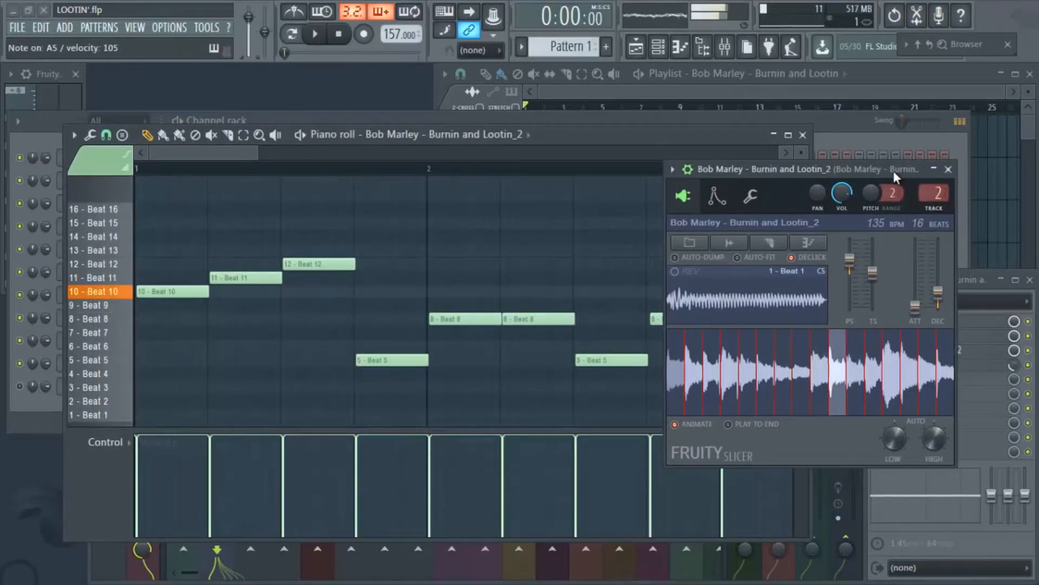
pyautogui.click(93, 277)
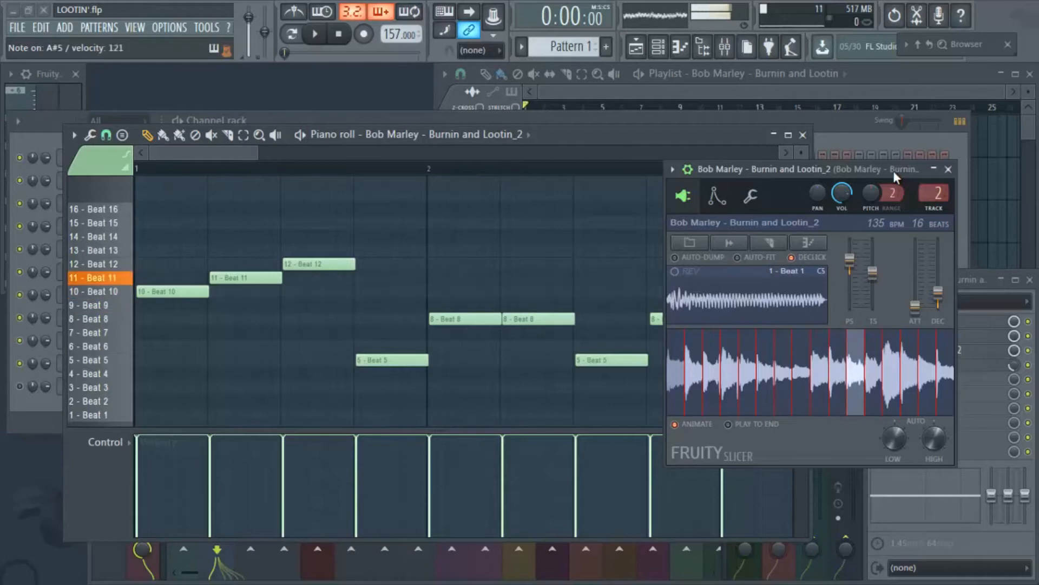
pyautogui.click(93, 264)
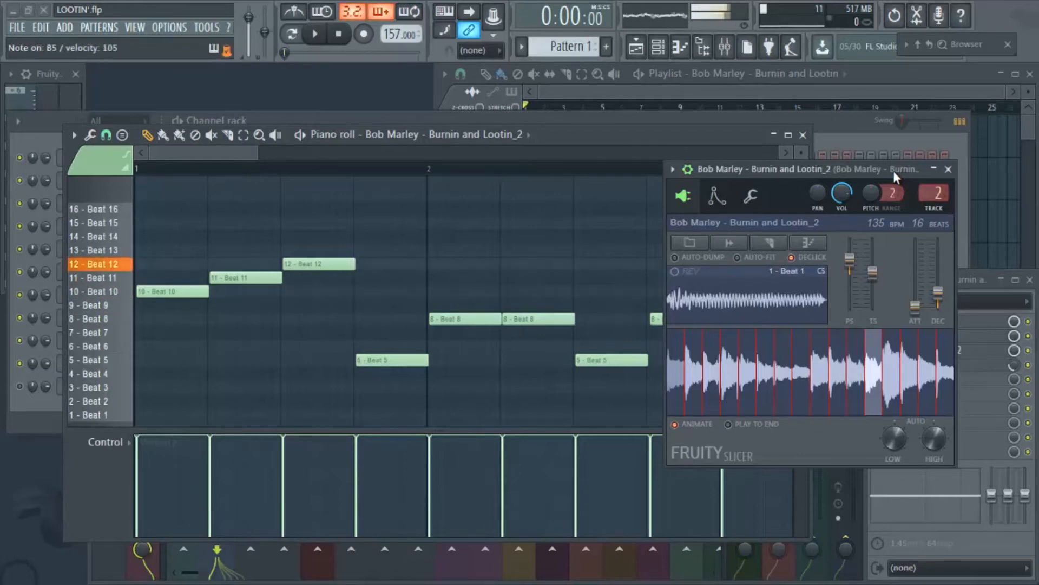
pyautogui.click(100, 291)
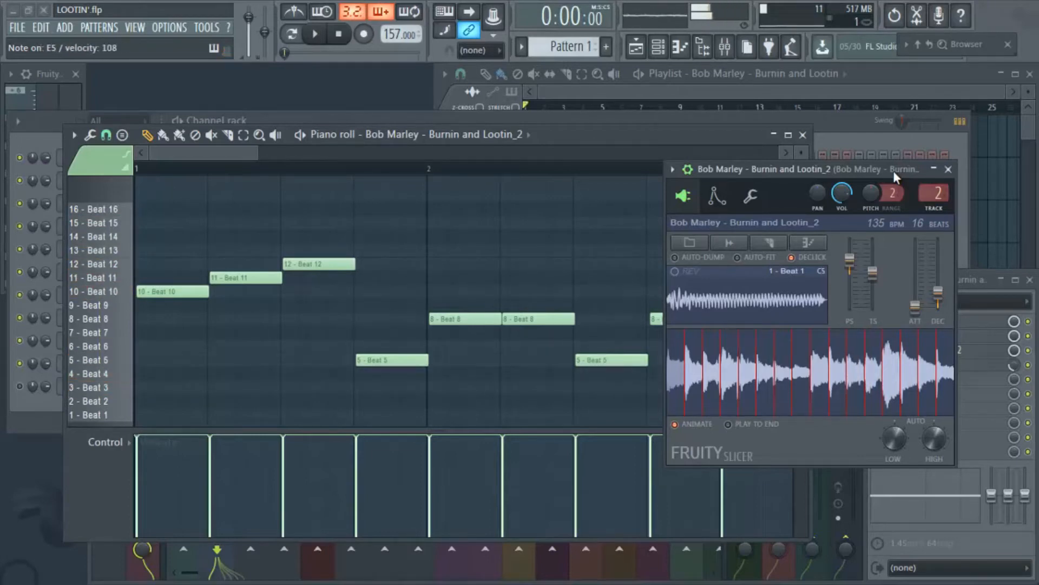
pyautogui.click(93, 306)
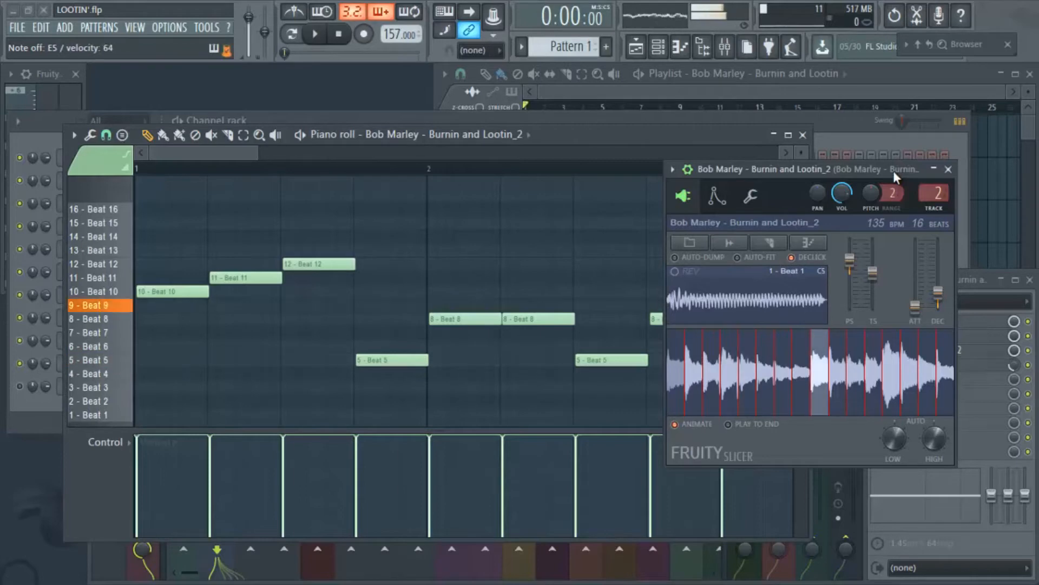
pyautogui.click(93, 332)
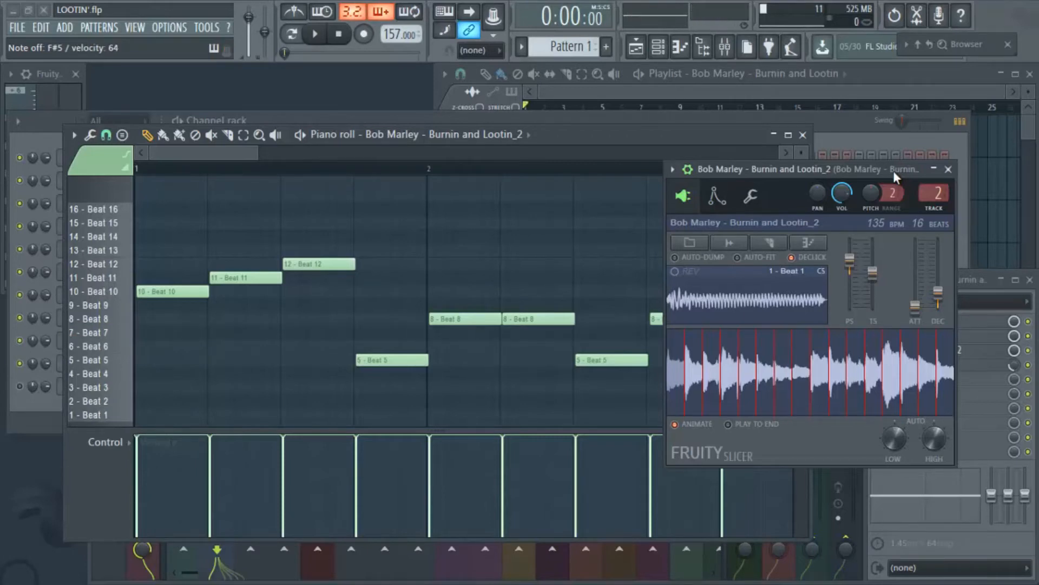
pyautogui.click(93, 360)
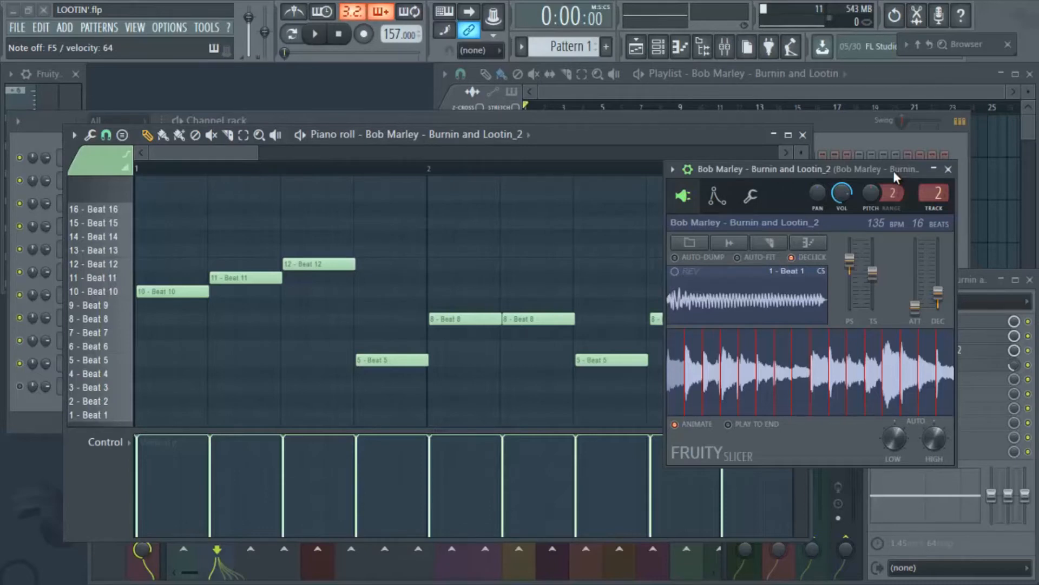
pyautogui.click(314, 34)
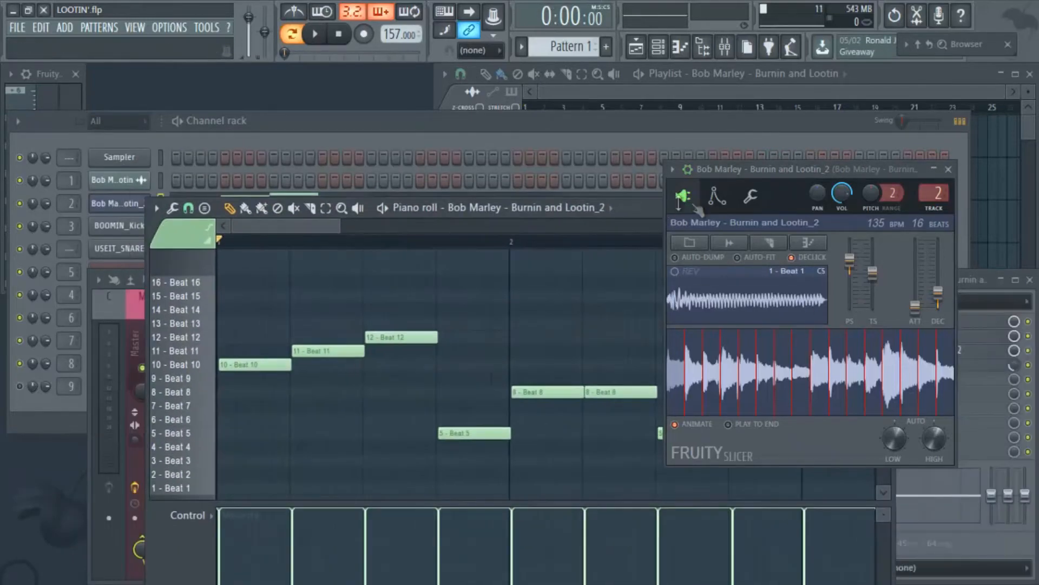
# Play back the full Bob Marley chop pattern, then stop playback.
pyautogui.click(314, 33)
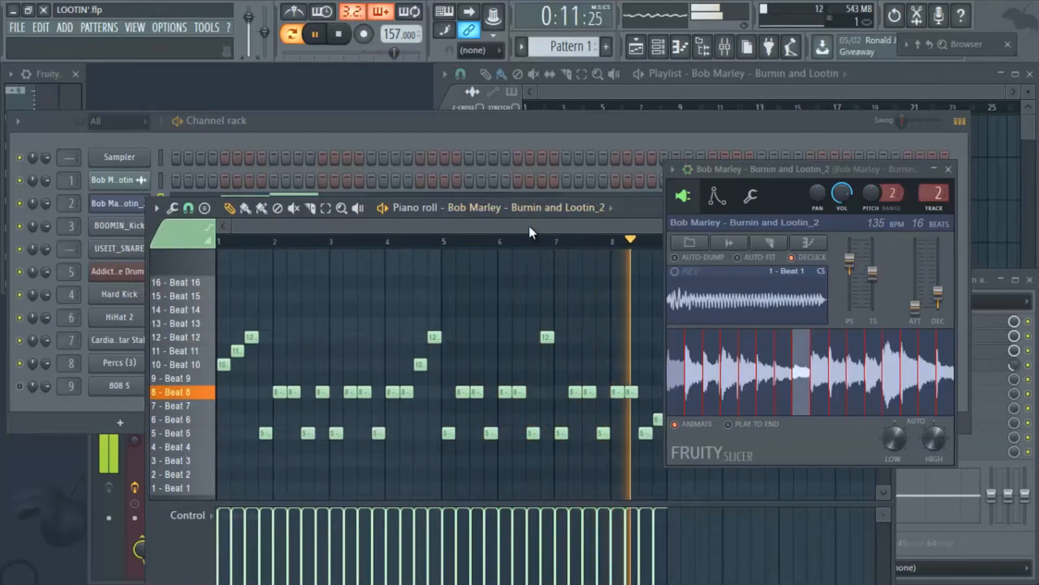
pyautogui.click(339, 33)
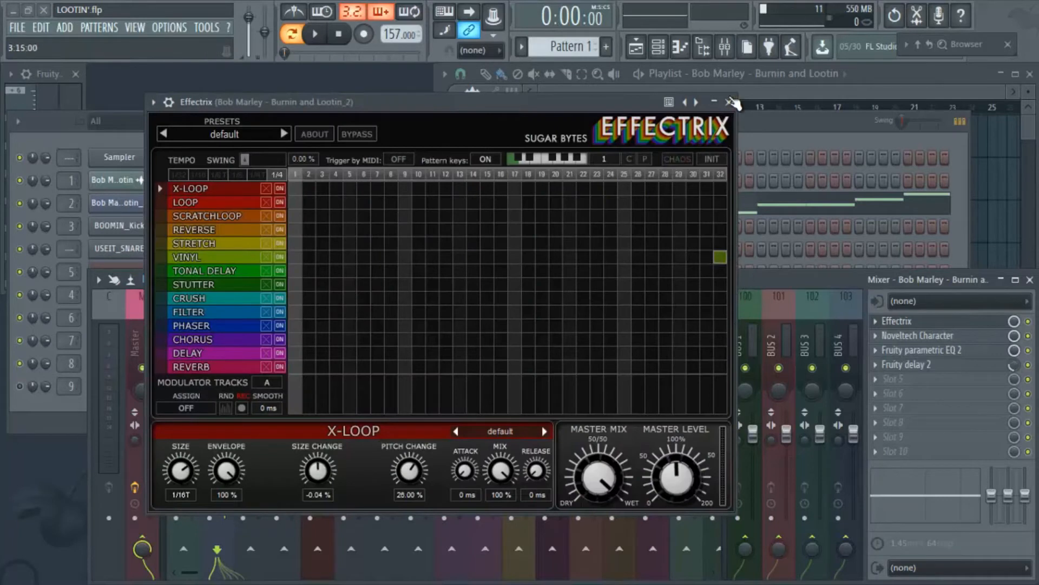
# Close the Effectrix effect window.
pyautogui.click(731, 102)
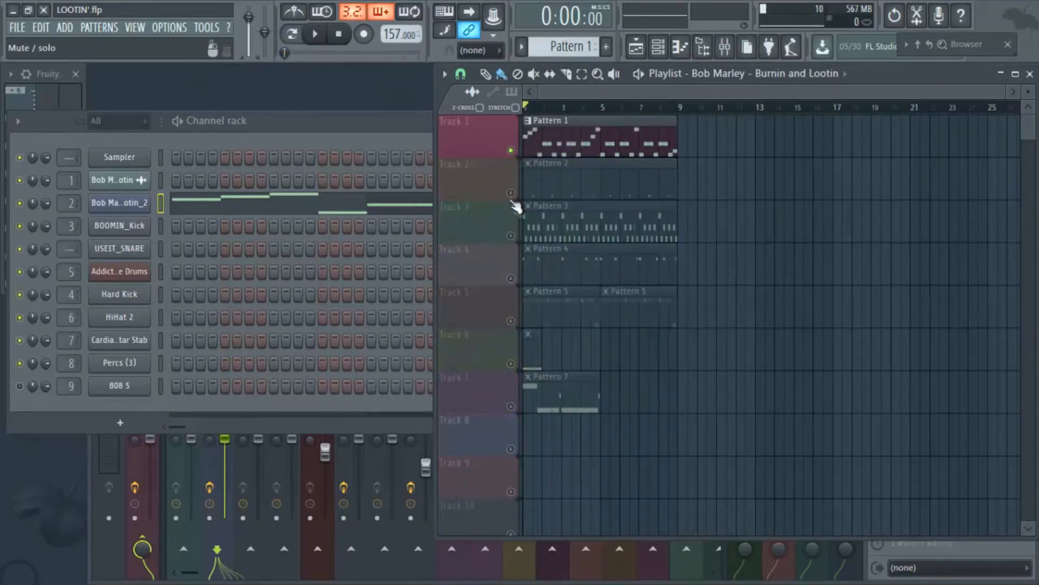
# Bring Track 4's kick back in, close the BOOMIN_Kick piano roll and show its kick steps.
pyautogui.click(314, 33)
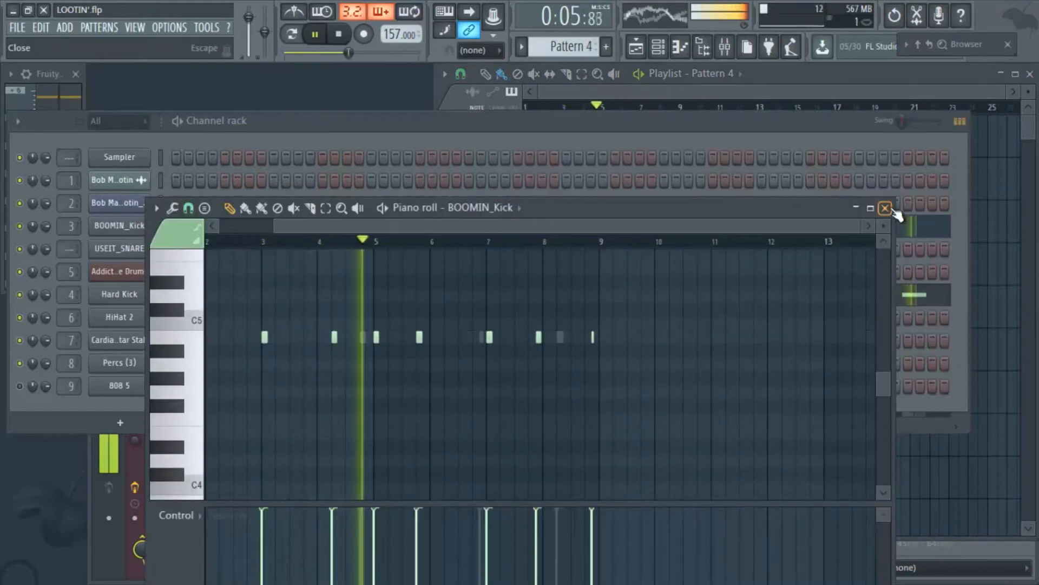
pyautogui.click(885, 207)
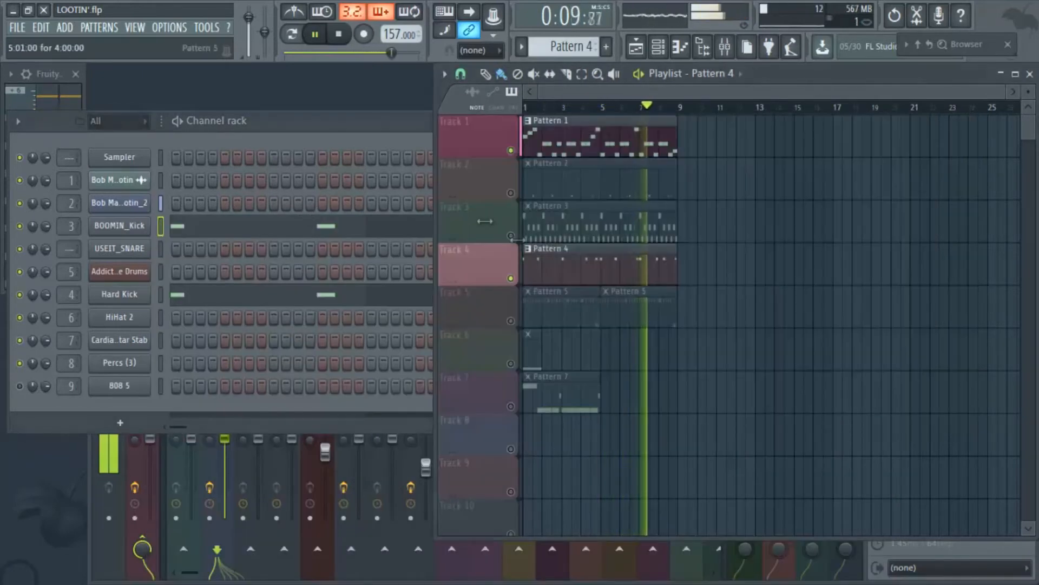
pyautogui.click(339, 34)
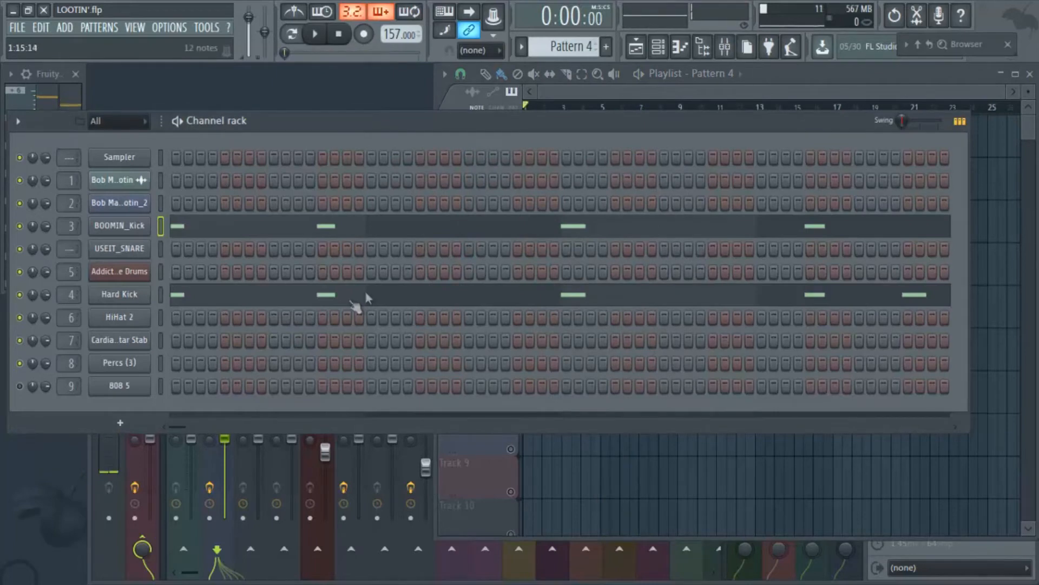
pyautogui.moveTo(237, 302)
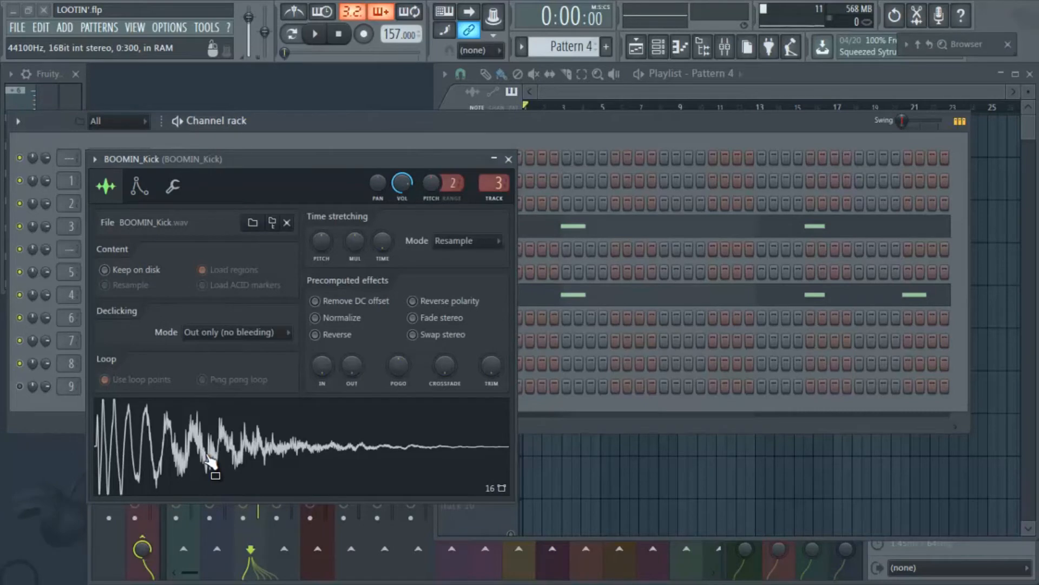
pyautogui.moveTo(235, 465)
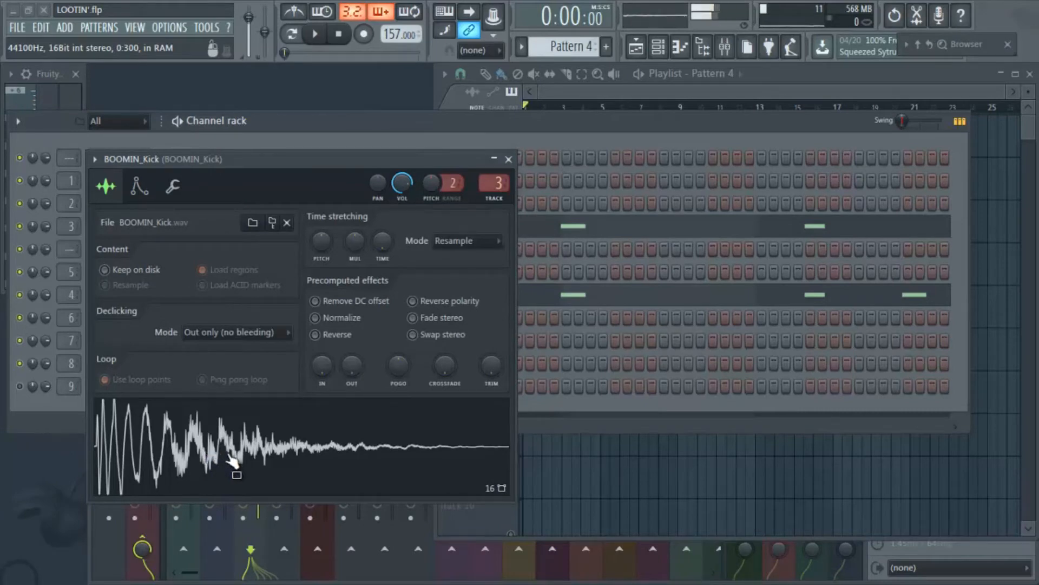
# Close the BOOMIN_Kick settings and return to the playlist with playback running.
pyautogui.click(508, 159)
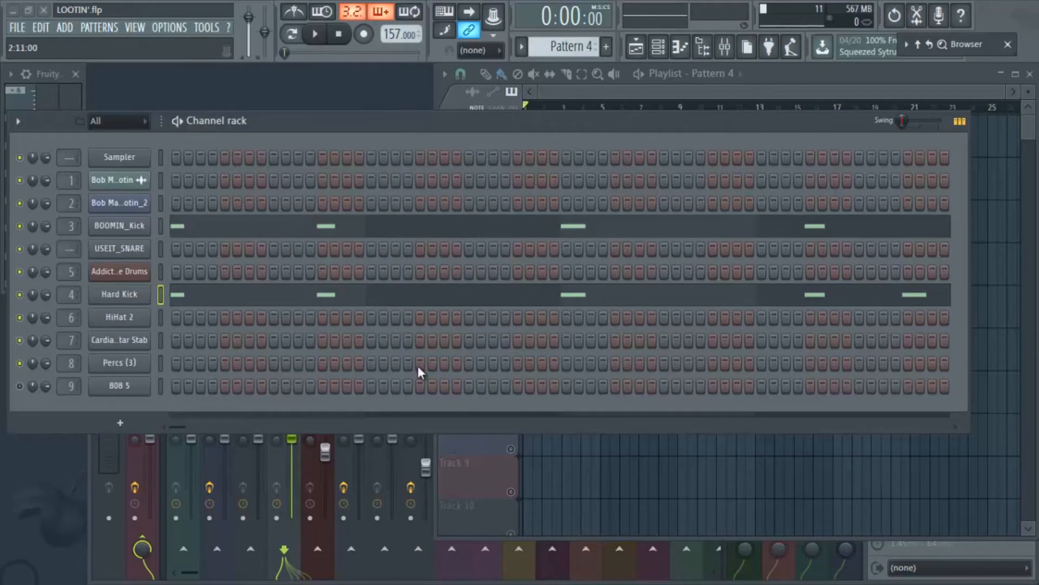
pyautogui.click(722, 47)
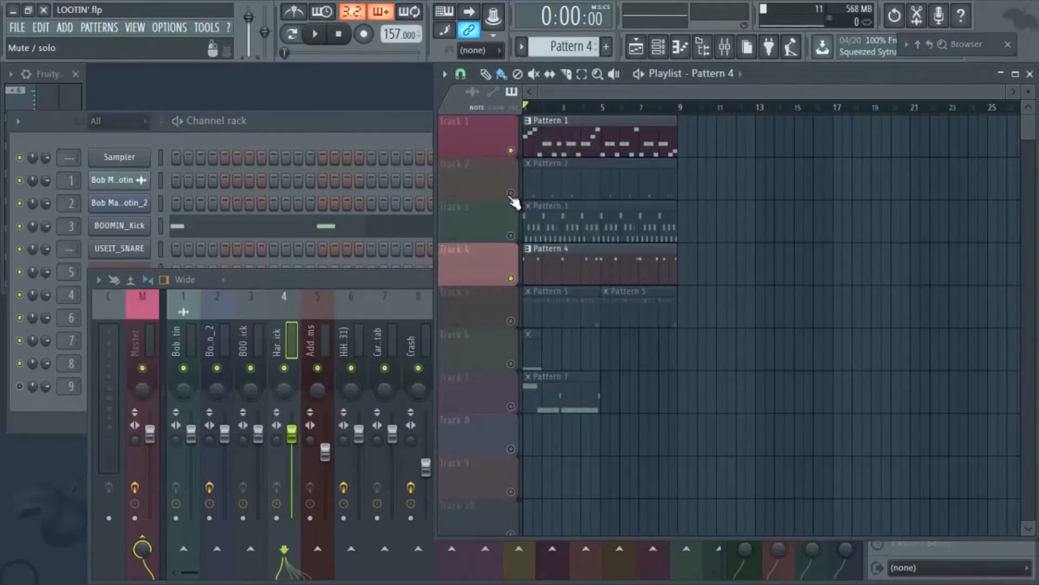
pyautogui.click(314, 33)
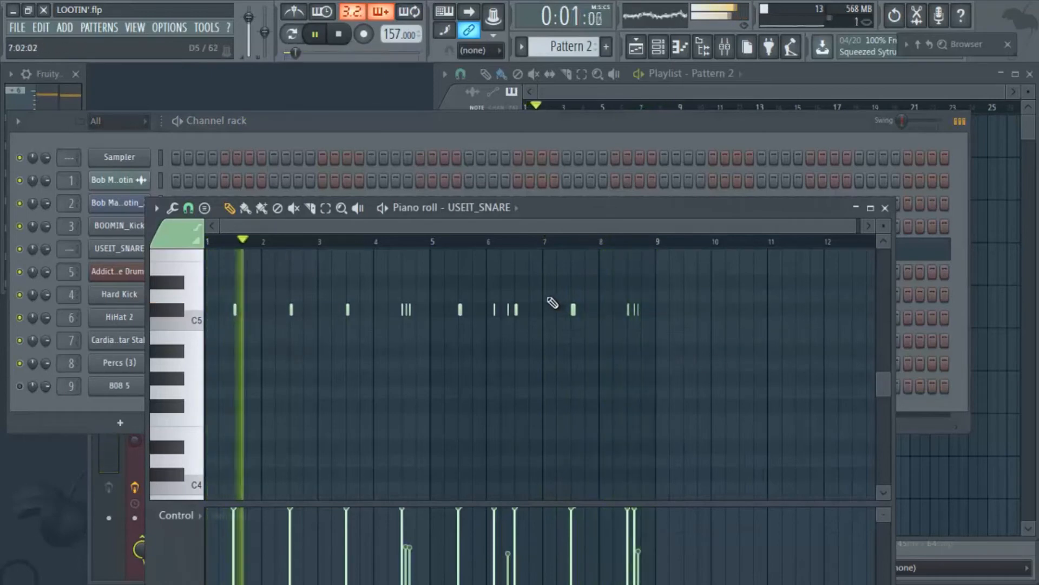
# Stop playback and switch the USEIT_SNARE control lane to Note velocity.
pyautogui.click(339, 33)
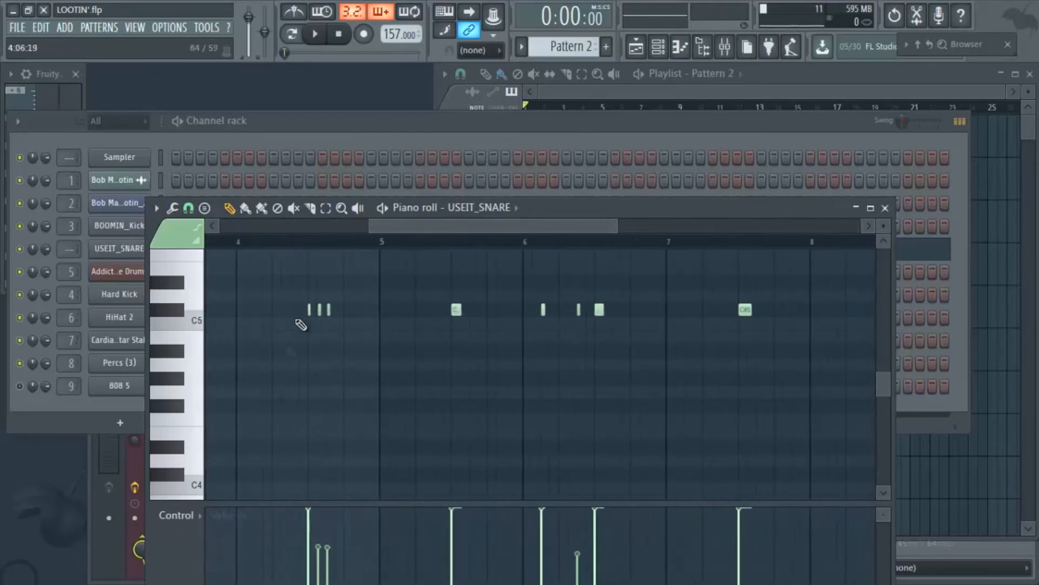
pyautogui.moveTo(298, 360)
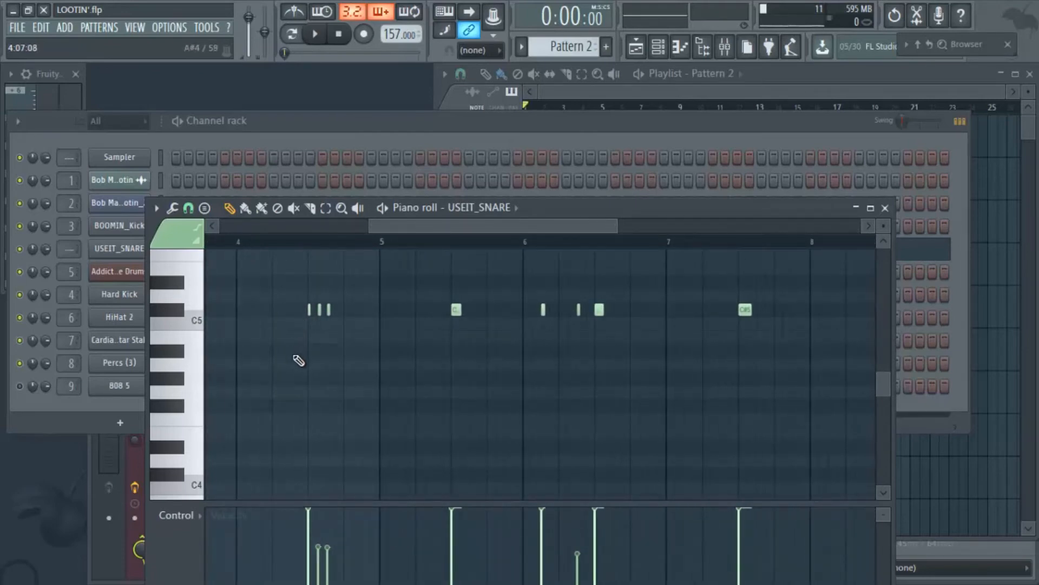
pyautogui.click(176, 516)
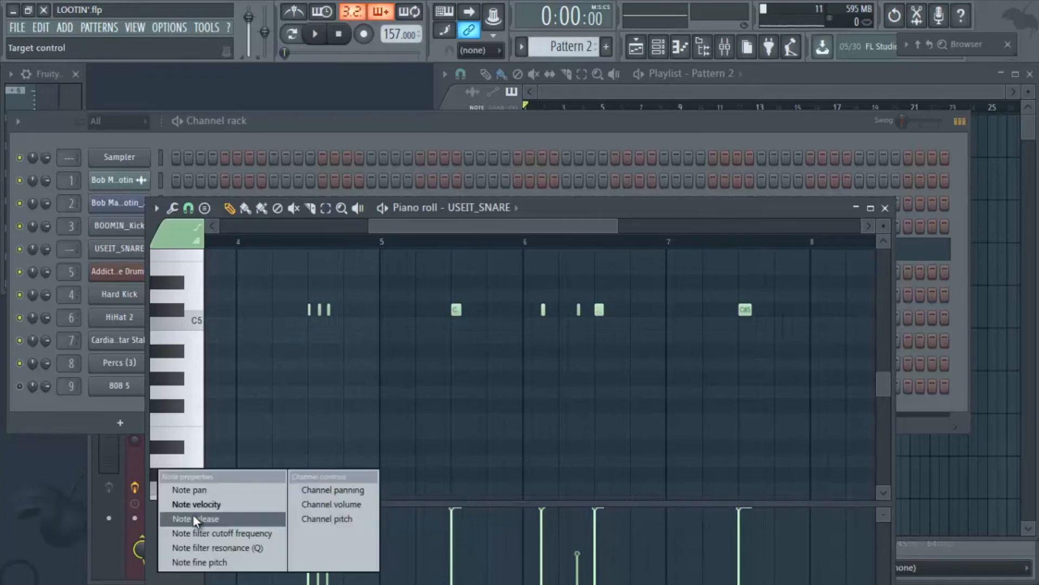
pyautogui.click(188, 490)
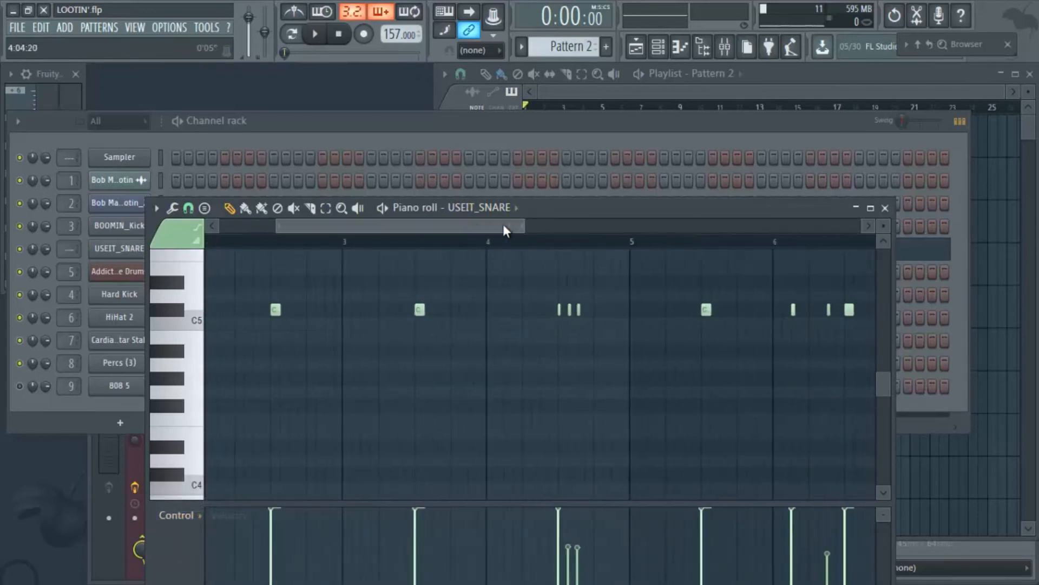
# Audition the reworked snare velocities, then close the USEIT_SNARE piano roll.
pyautogui.click(314, 34)
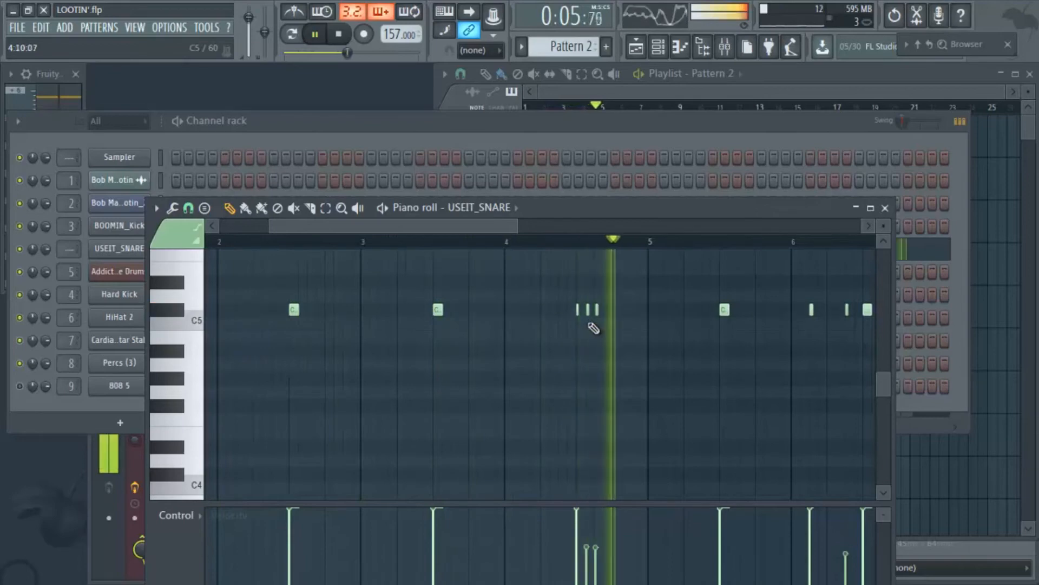
pyautogui.click(340, 34)
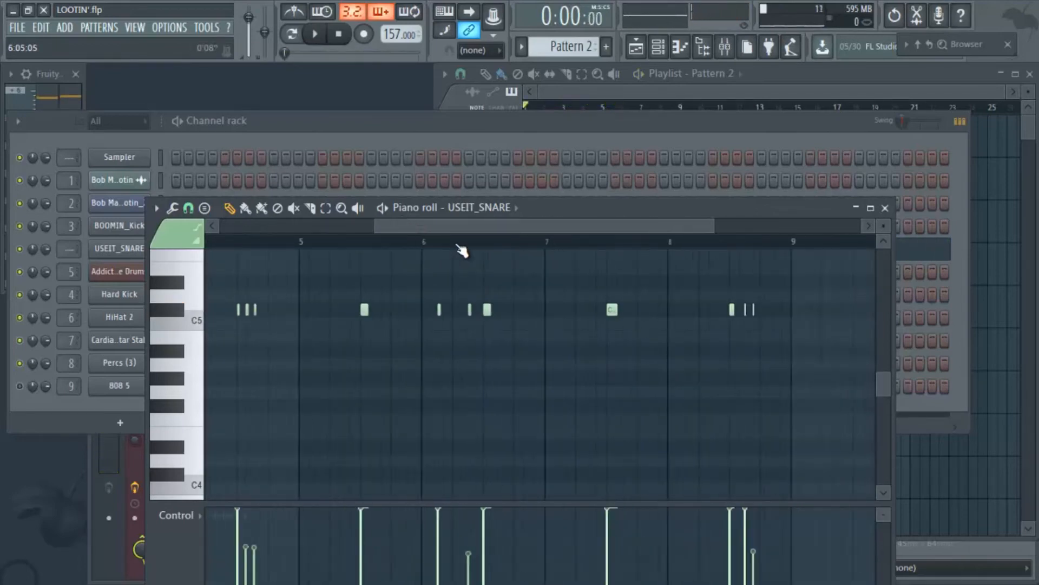
pyautogui.click(884, 208)
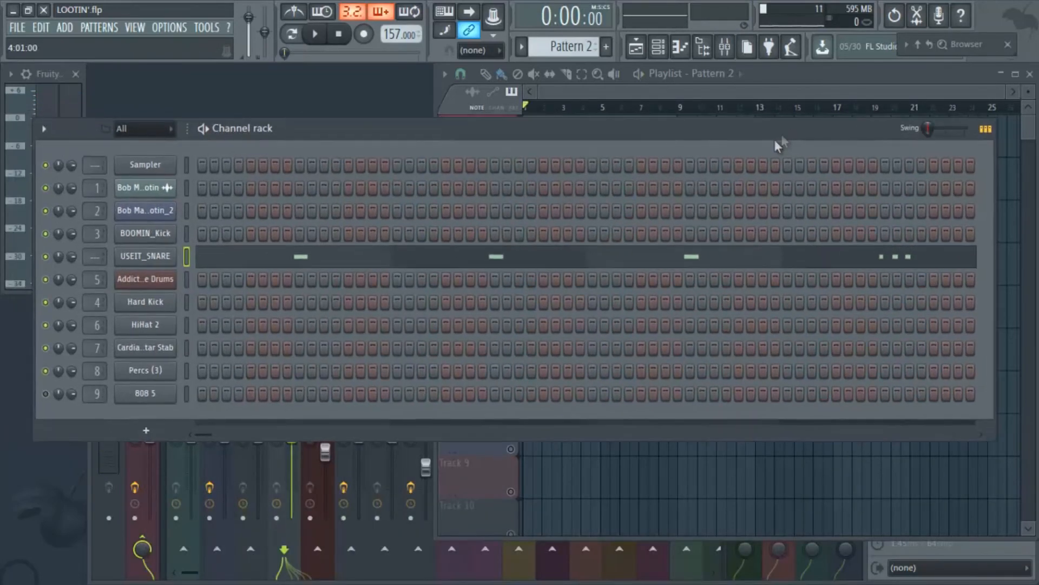
# Preview Pattern 3's Addictive Drums groove and close its piano roll and plugin window.
pyautogui.click(688, 74)
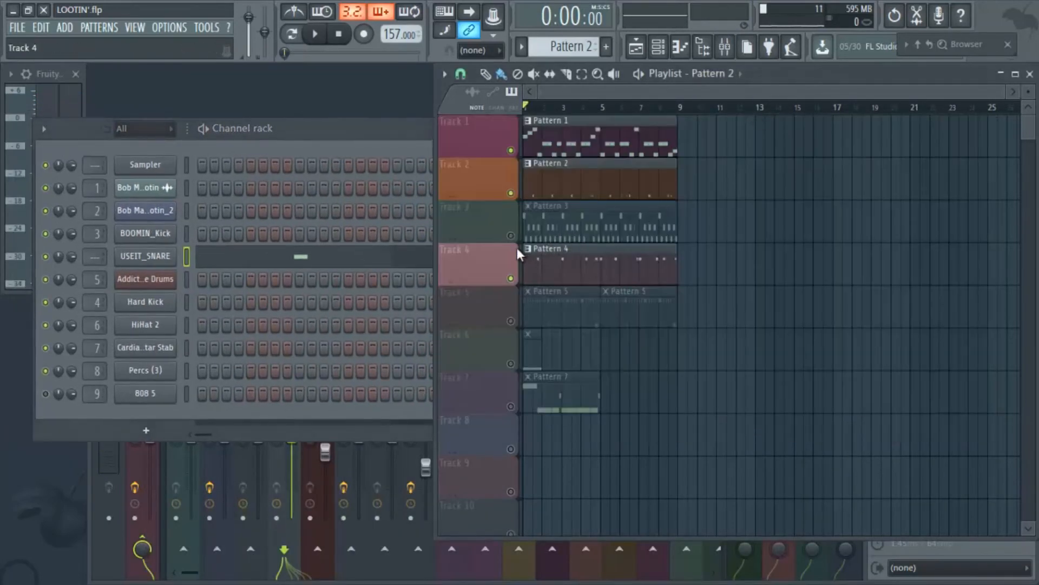
pyautogui.click(315, 33)
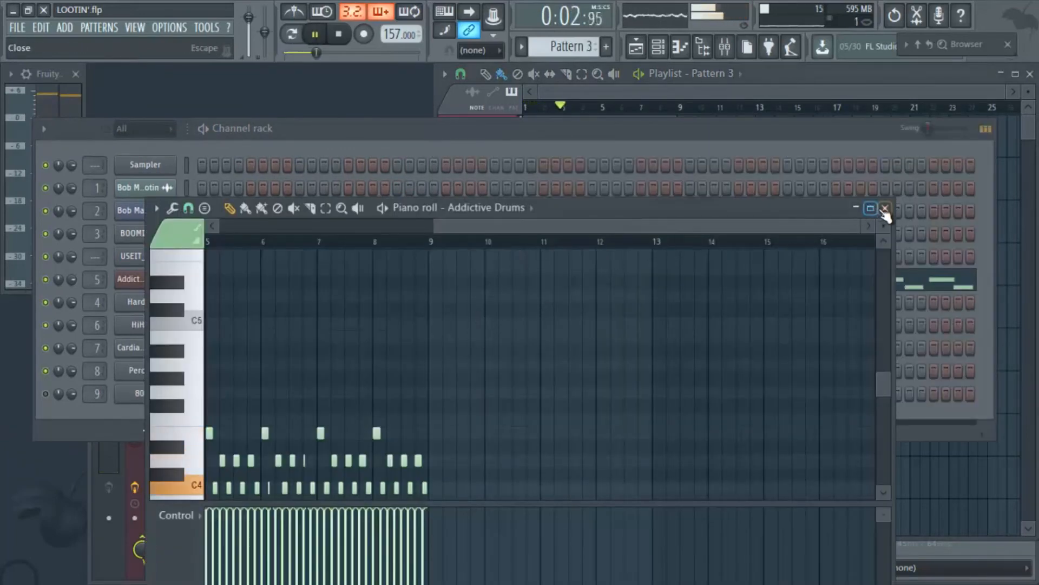
pyautogui.click(886, 208)
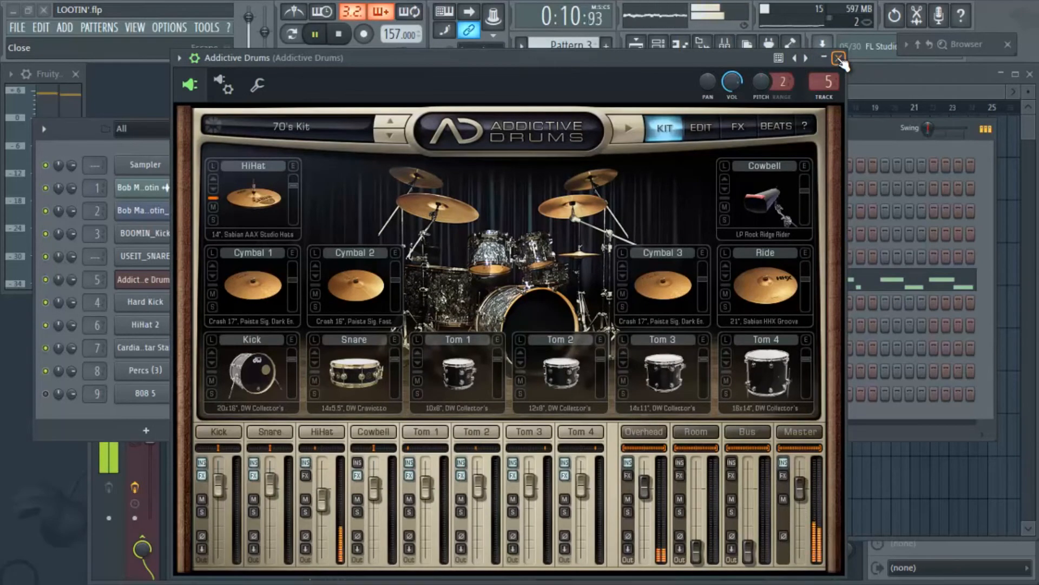
pyautogui.click(339, 34)
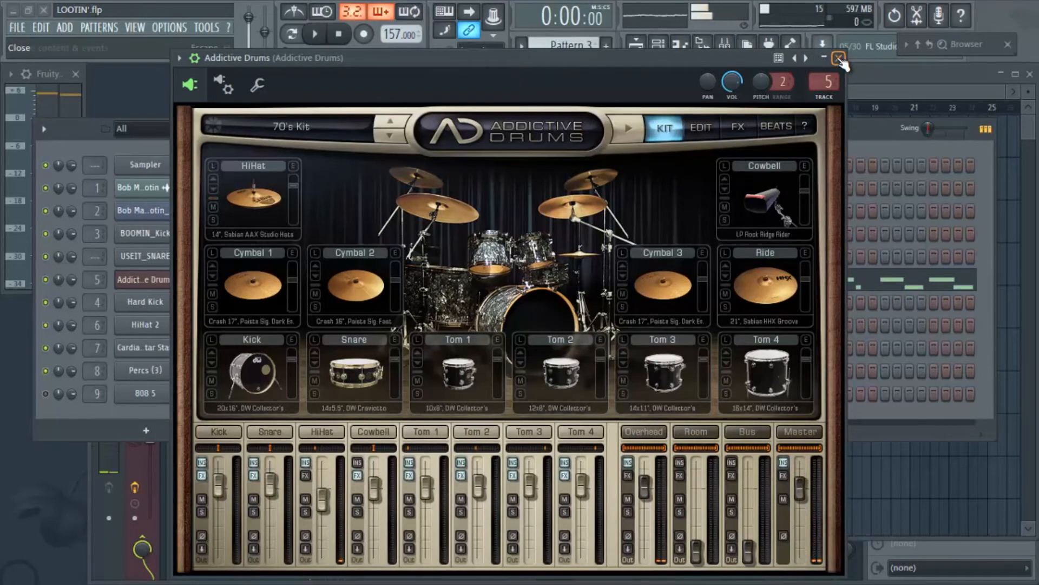
pyautogui.click(838, 58)
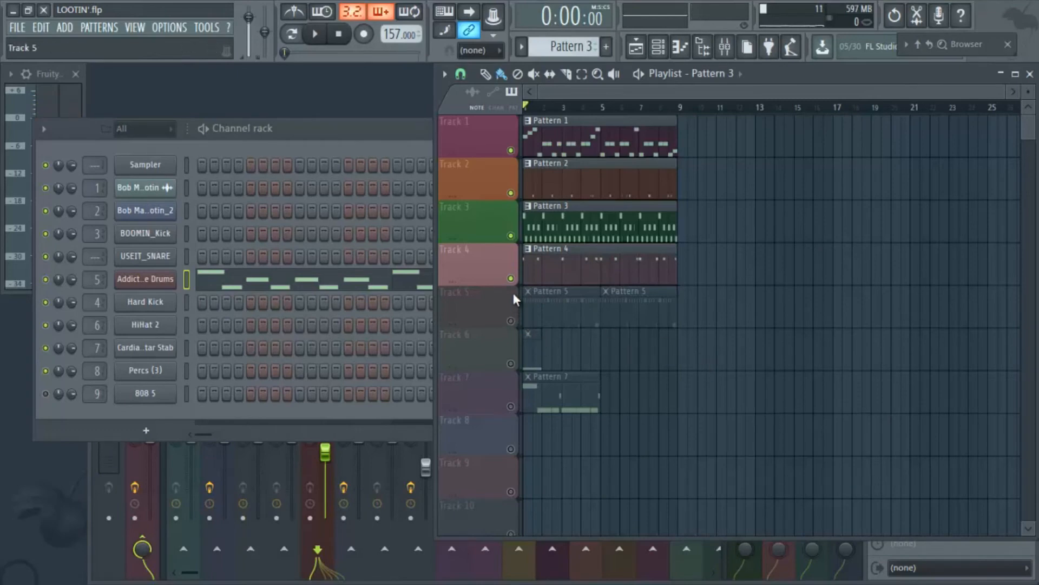
pyautogui.moveTo(512, 325)
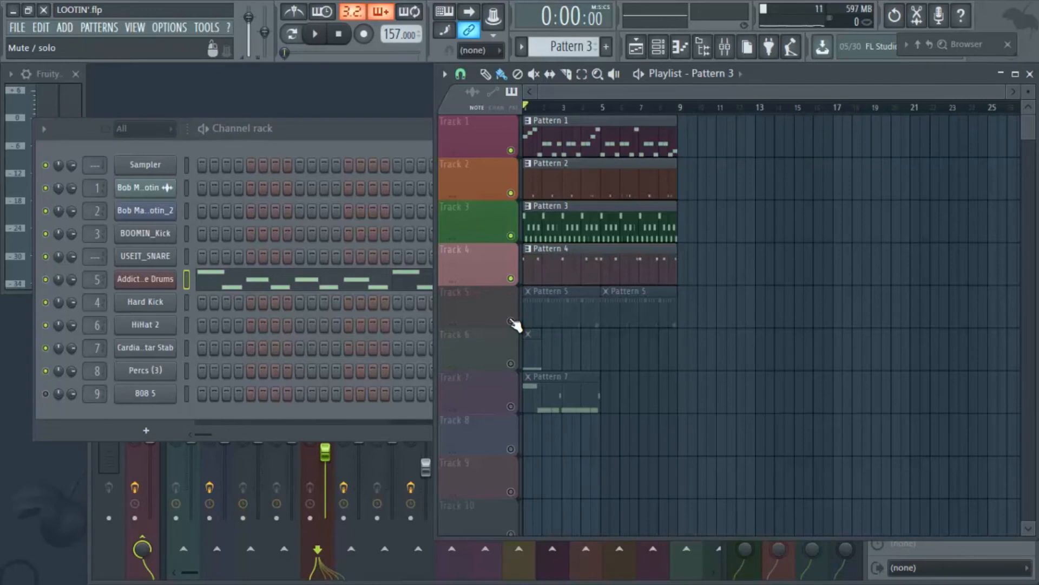
# Unmute the Pattern 5 track, audition the HiHat 2 rolls and return to the playlist.
pyautogui.click(314, 34)
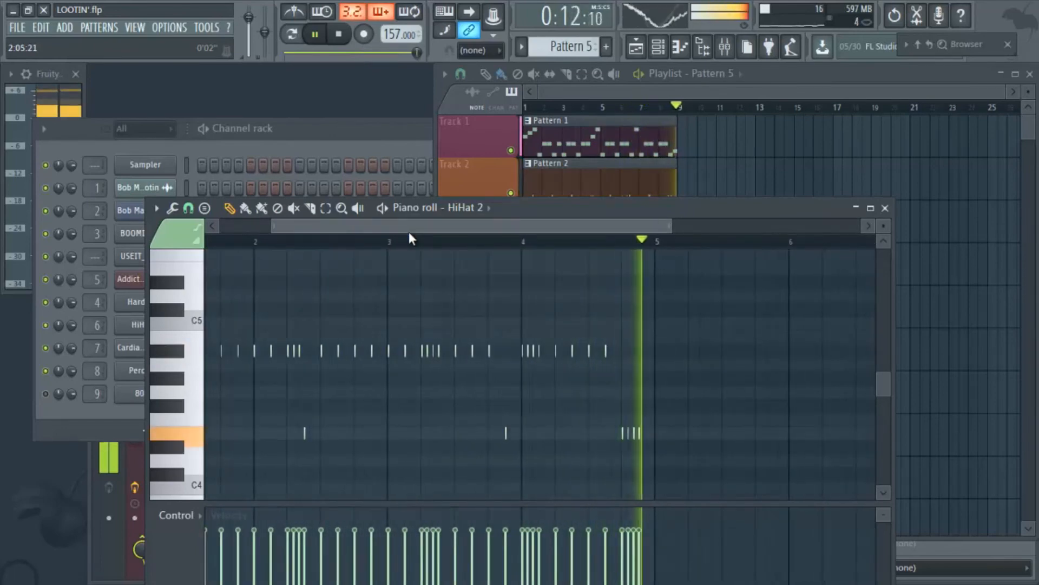
pyautogui.click(338, 33)
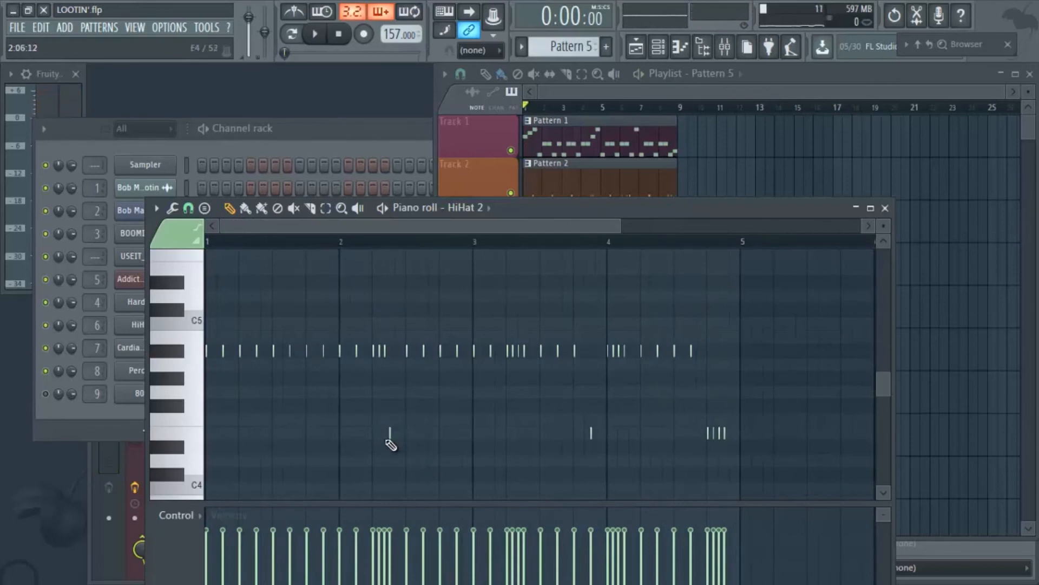
pyautogui.moveTo(382, 446)
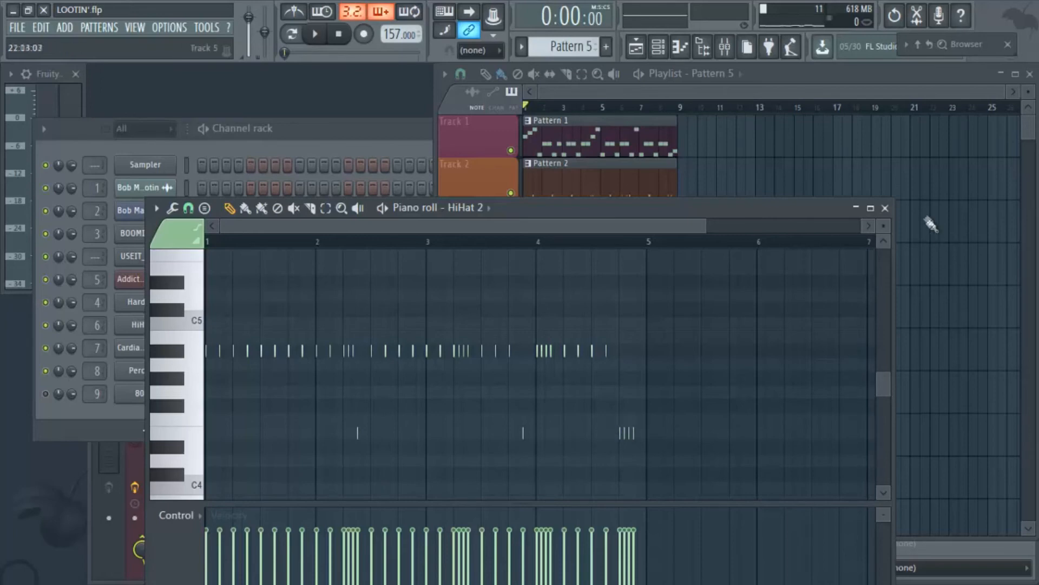
pyautogui.click(885, 208)
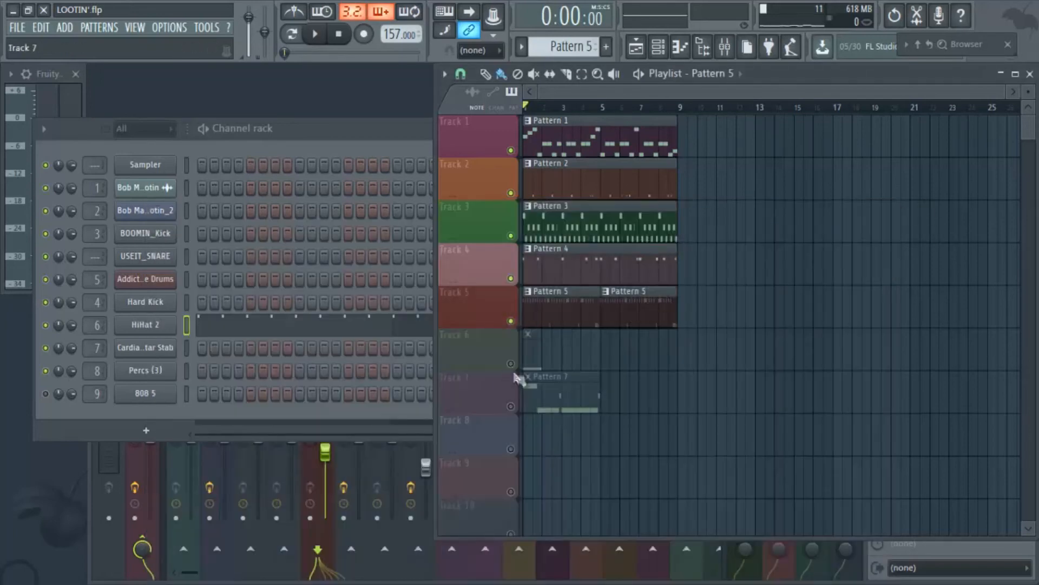
# Unmute Track 6 and play its short clip along with the arrangement.
pyautogui.click(314, 34)
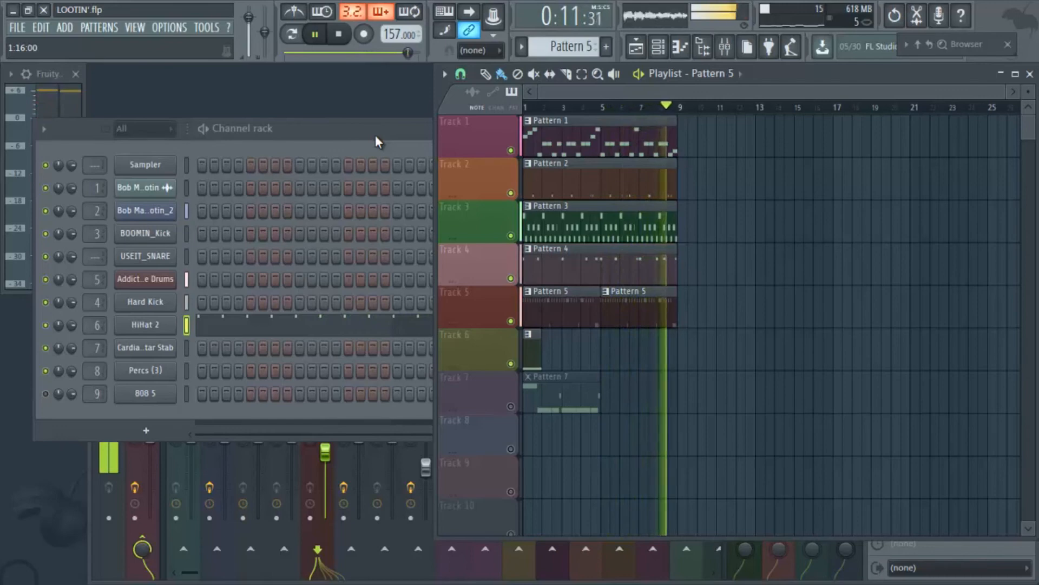
pyautogui.click(339, 34)
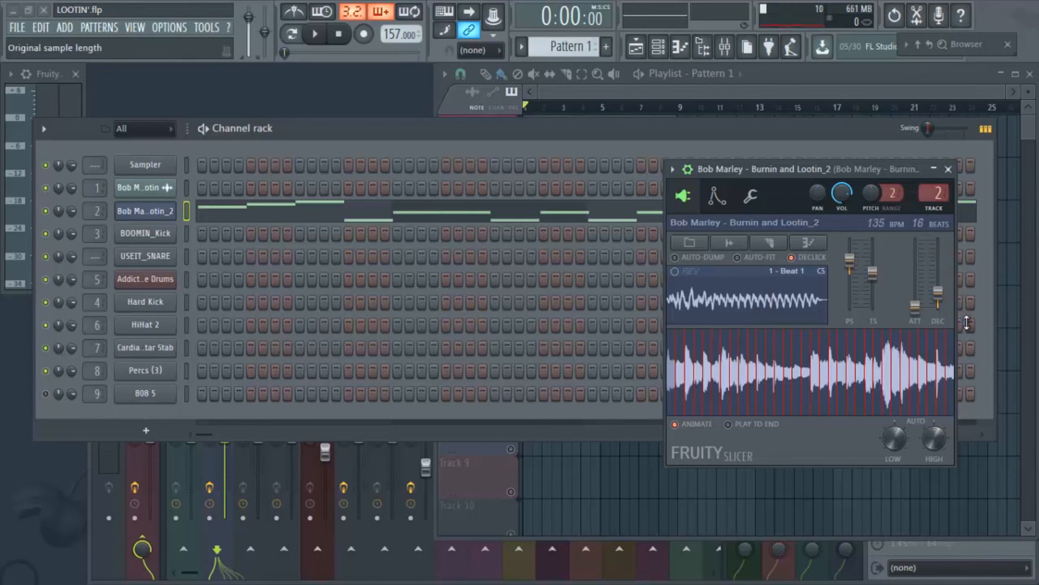
# Tweak the Bob Marley_2 slice settings, then close the Fruity Slicer window.
pyautogui.click(749, 196)
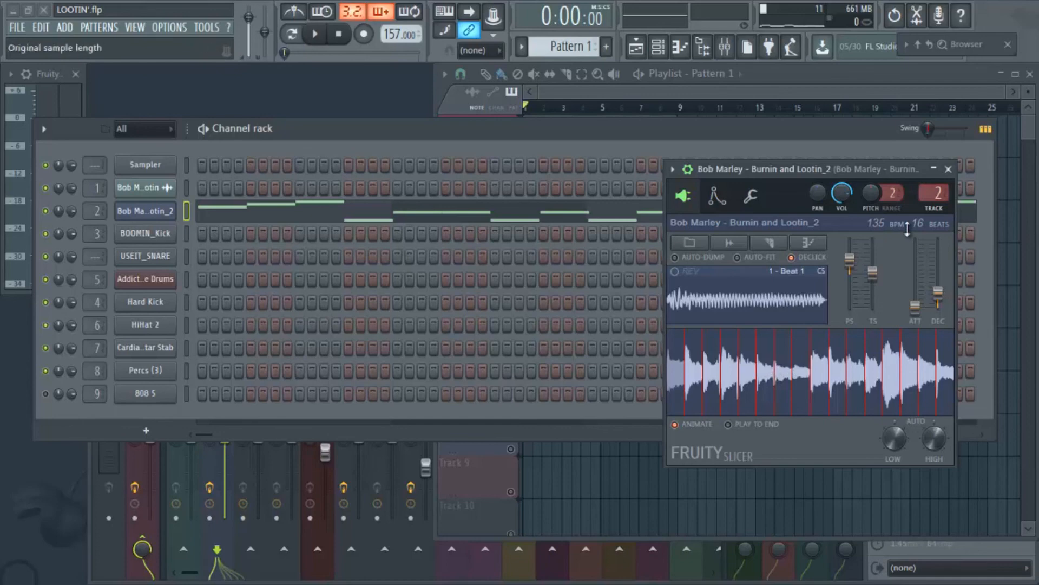
pyautogui.click(947, 169)
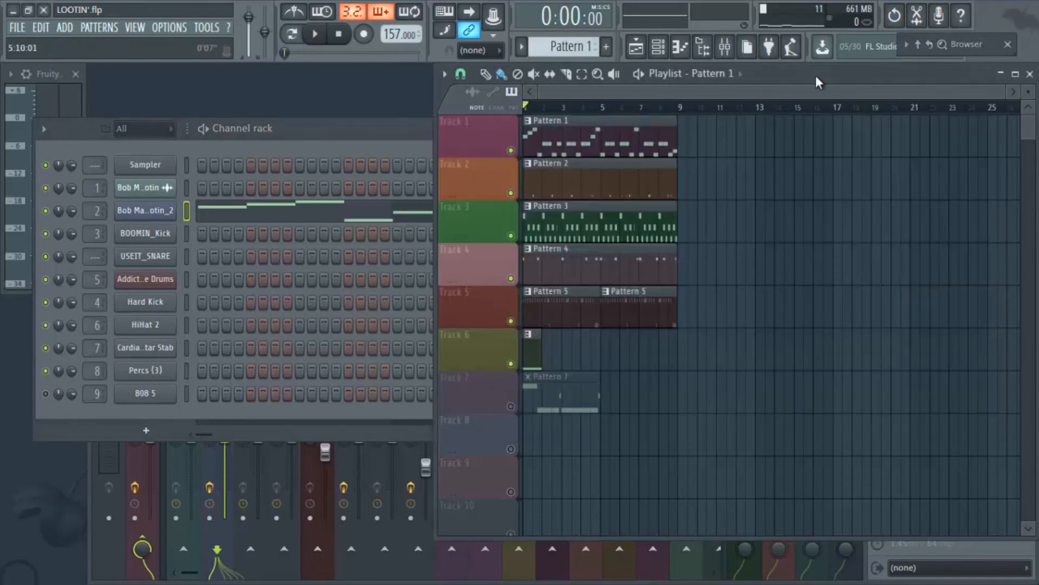
pyautogui.moveTo(810, 235)
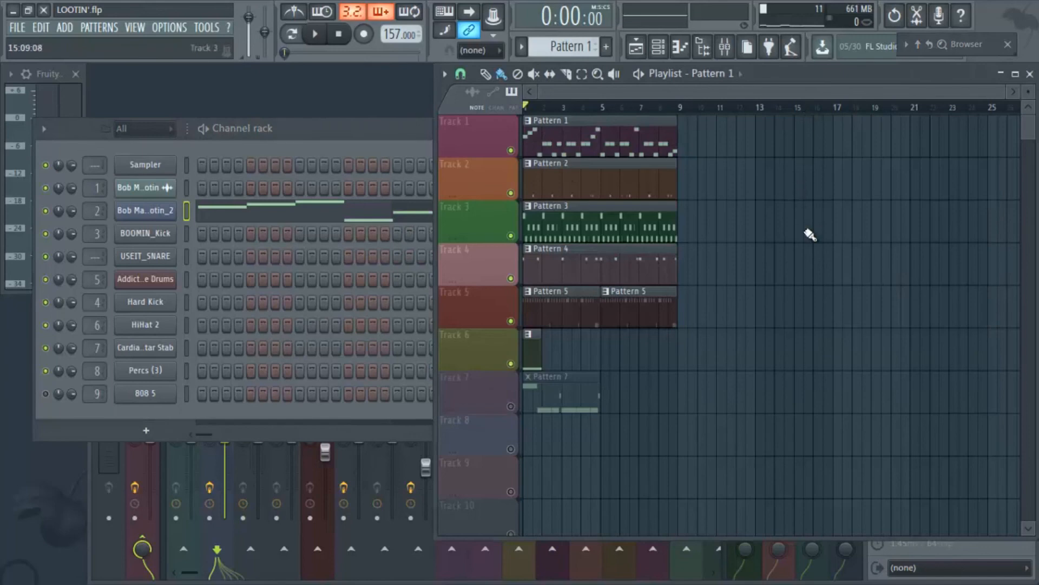
pyautogui.moveTo(775, 253)
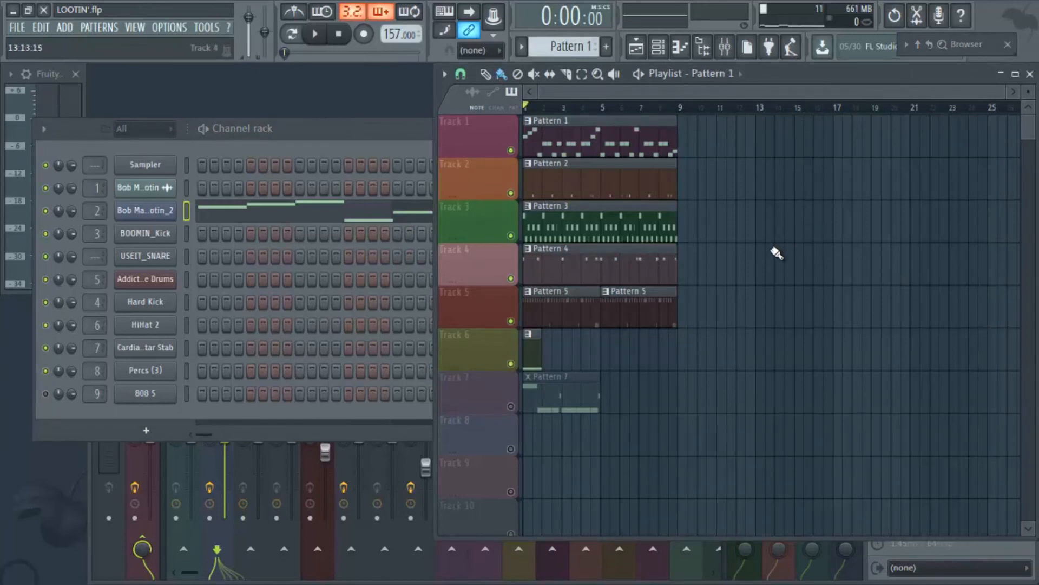